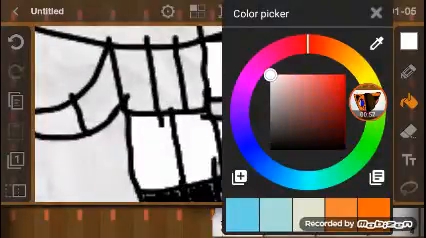
Step: Choose solid black in the colour picker for painting the cat's legs
{"action": "left_click_drag", "start_coordinate": [270, 72], "coordinate": [270, 144]}
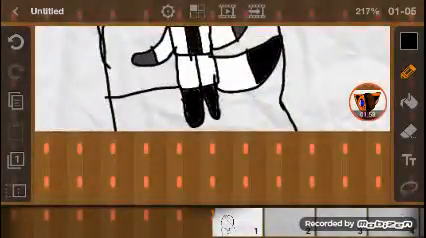
Step: Zoom the canvas out so the whole cat with black and pink hair is visible
{"action": "left_click_drag", "start_coordinate": [210, 92], "coordinate": [296, 90]}
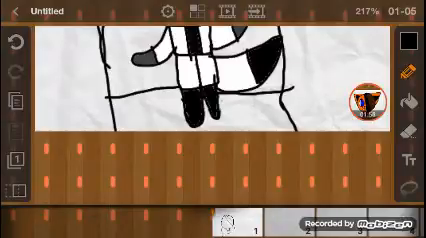
{"action": "left_click", "coordinate": [408, 36]}
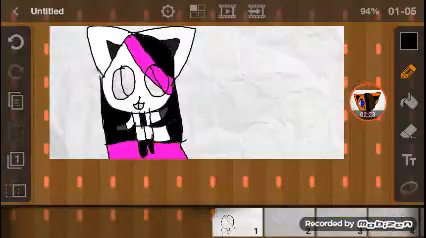
Step: Start a text caption on the cat frame with the Text tool
{"action": "left_click", "coordinate": [404, 30]}
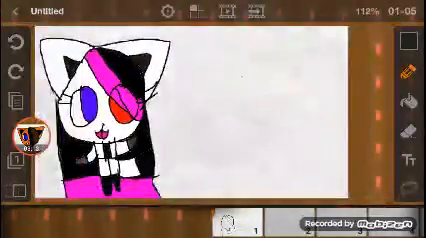
{"action": "left_click", "coordinate": [406, 128]}
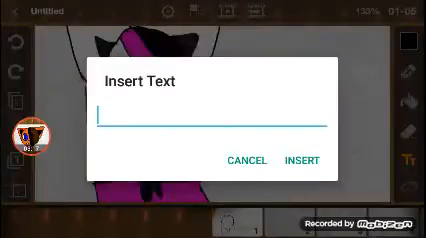
Step: Enter the caption 'emala Jess your welcome' and insert it beside the cat
{"action": "left_click", "coordinate": [220, 120]}
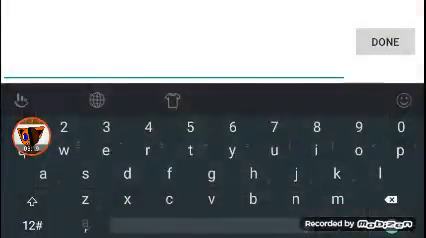
{"action": "type", "text": "emala"}
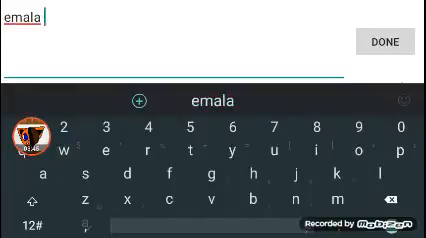
{"action": "type", "text": "je"}
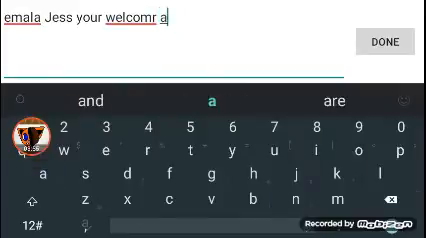
{"action": "type", "text": "welcome"}
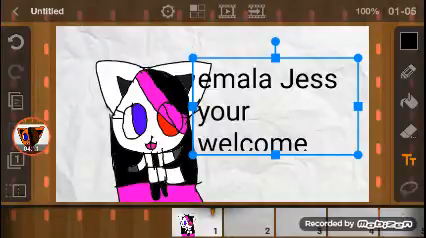
Step: Append 'and your my best YouTuber' to the caption and apply it to the frame
{"action": "type", "text": "and your my best YouTuber"}
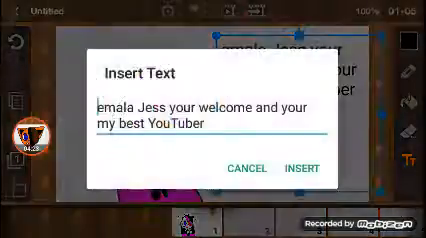
{"action": "left_click", "coordinate": [298, 168]}
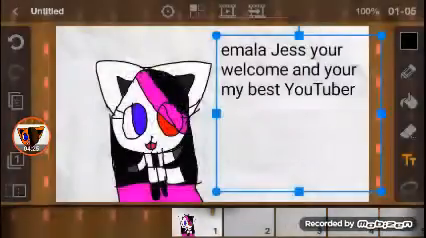